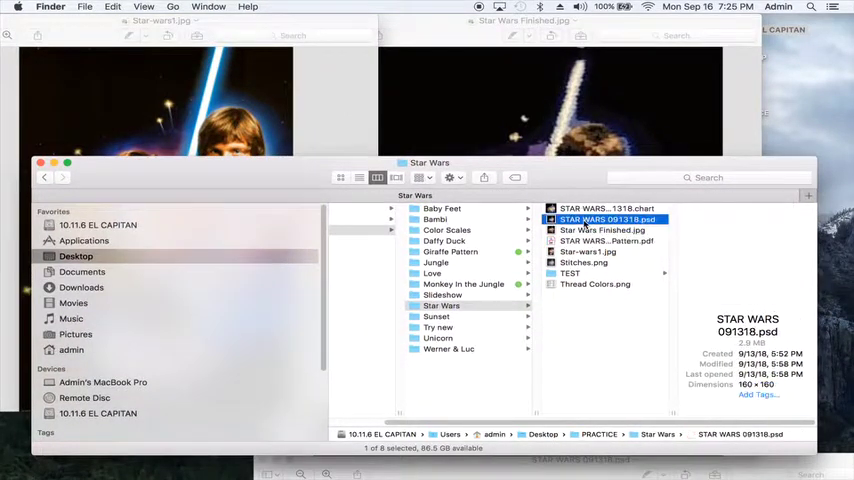
Open STAR WARS 091318.psd in Preview from the Star Wars folder.
double_click(608, 219)
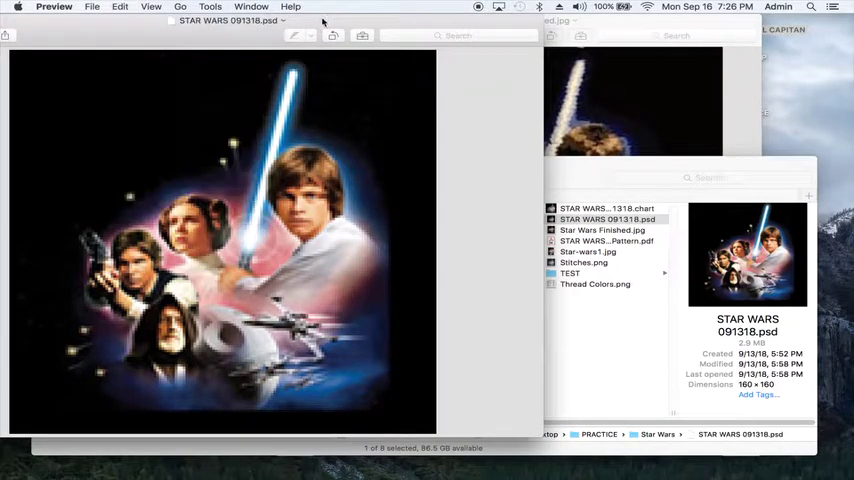
Resize the poster image to 160 × 160 pixels with Adjust Size.
left_click(210, 9)
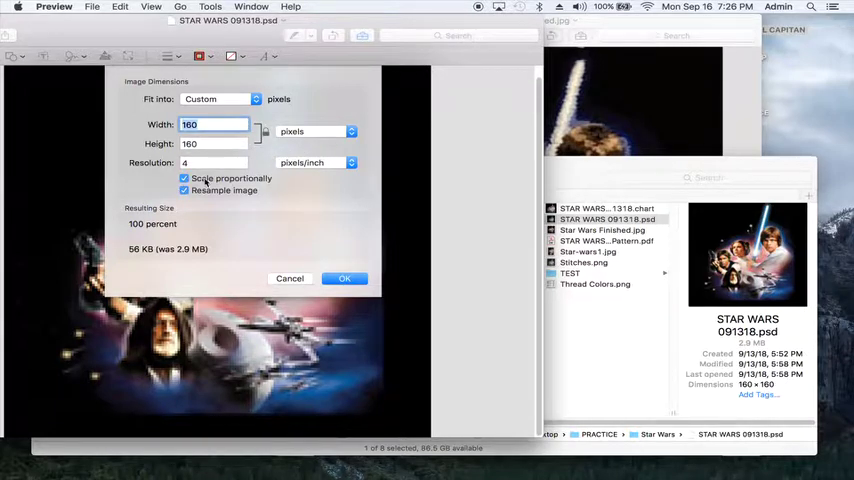
mouse_move(333, 182)
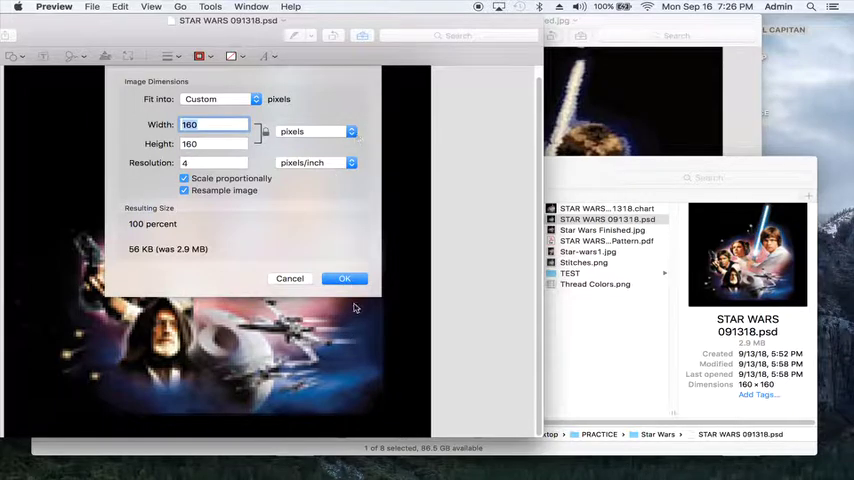
left_click(344, 278)
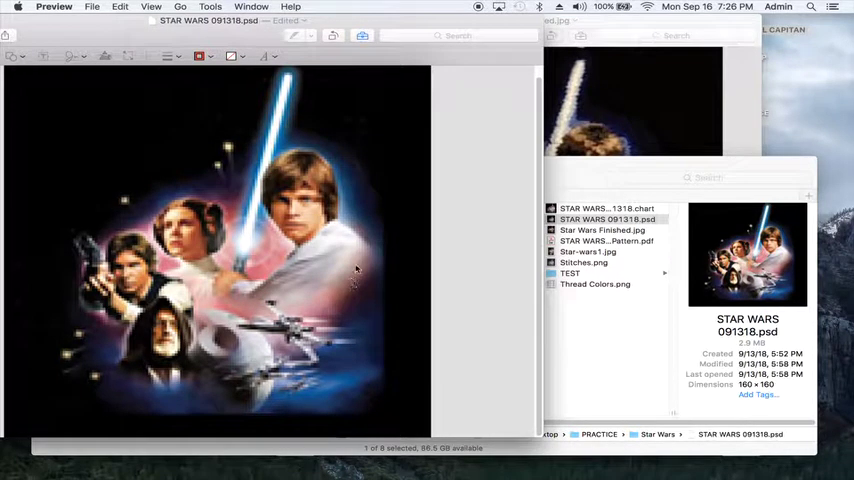
mouse_move(288, 122)
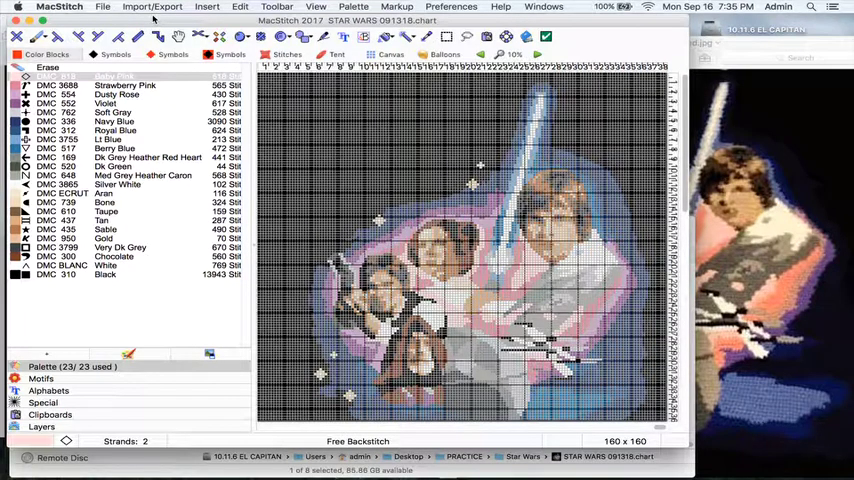
Choose Do Nothing method, Right To Left order, Thread Name identifier, Top to Bottom sequence.
left_click(152, 7)
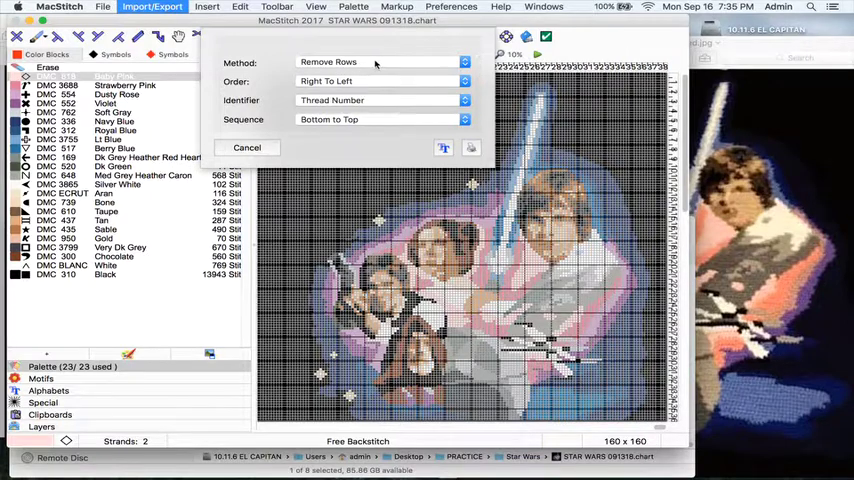
left_click(378, 62)
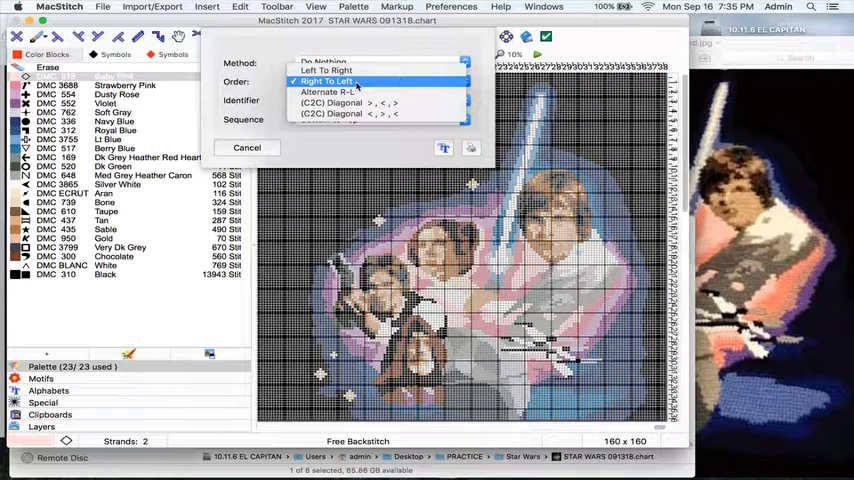
mouse_move(355, 81)
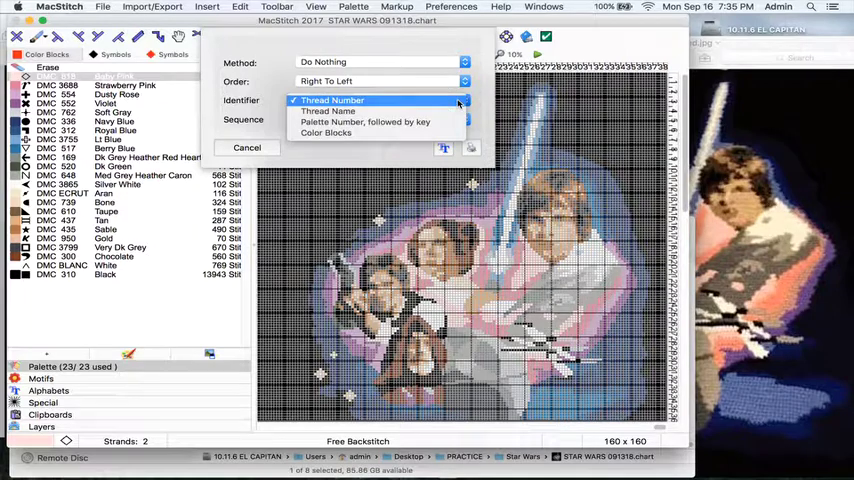
left_click(328, 111)
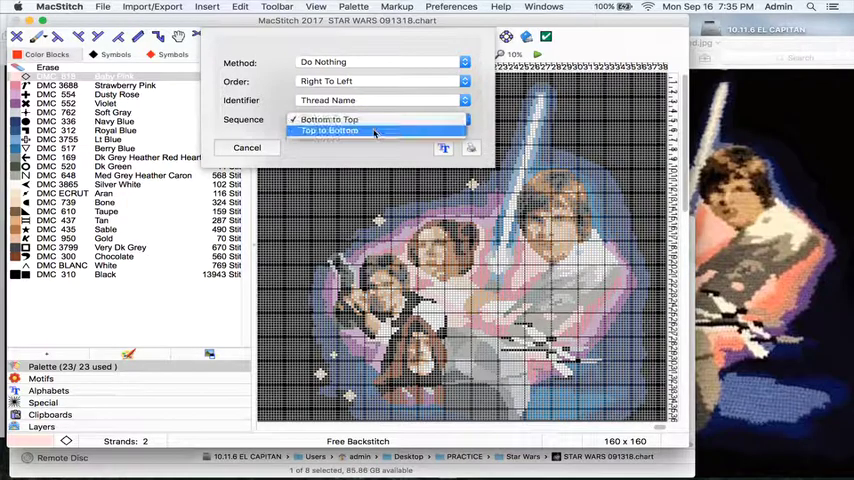
left_click(328, 130)
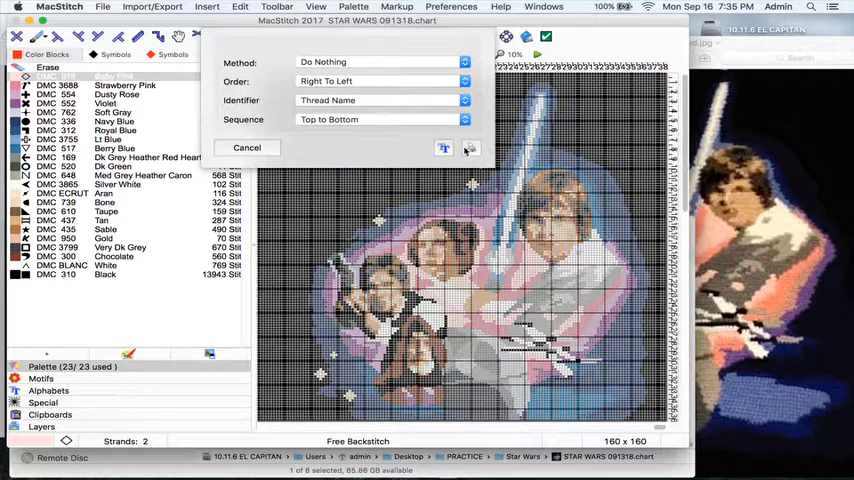
Export Tunisian.txt, review its rows in TextEdit, then close the file.
left_click(246, 147)
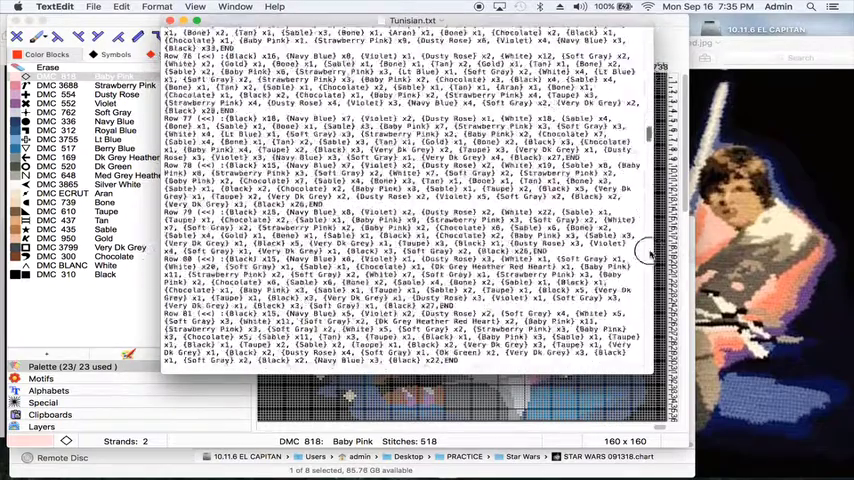
scroll("down", 3)
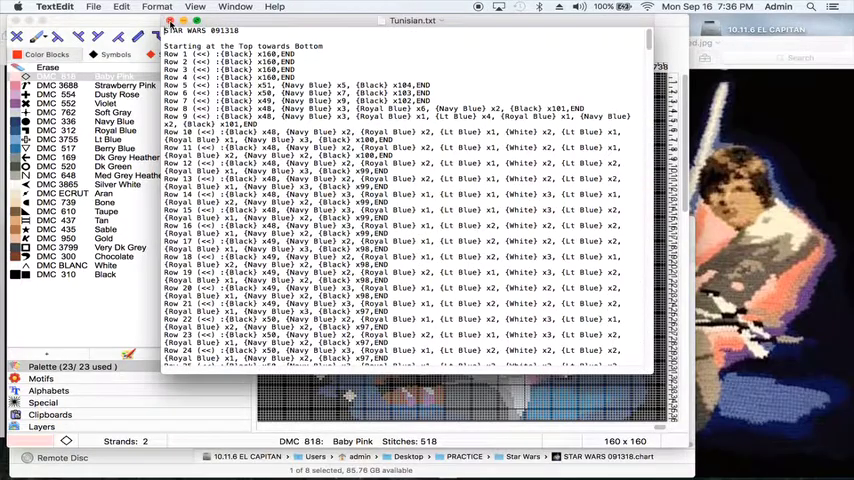
left_click(152, 7)
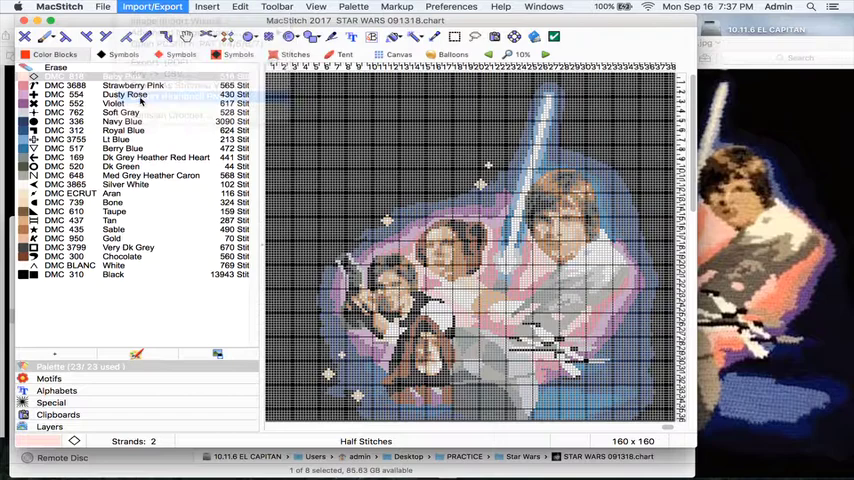
left_click(152, 9)
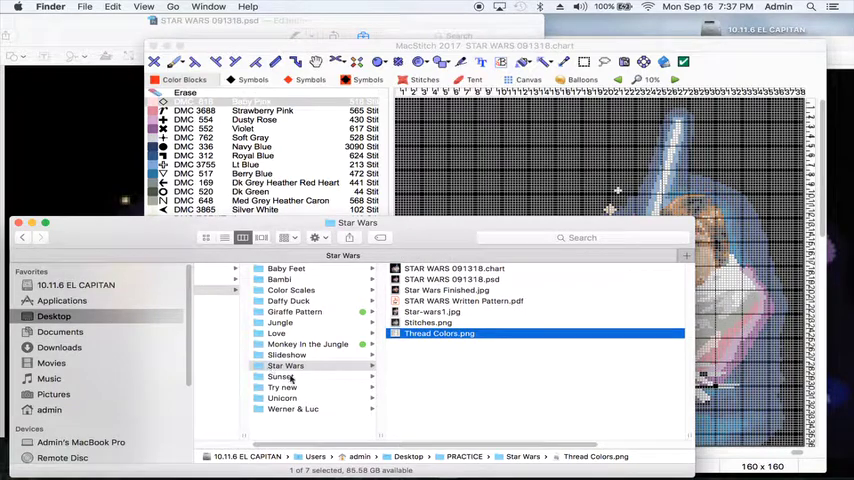
left_click(315, 268)
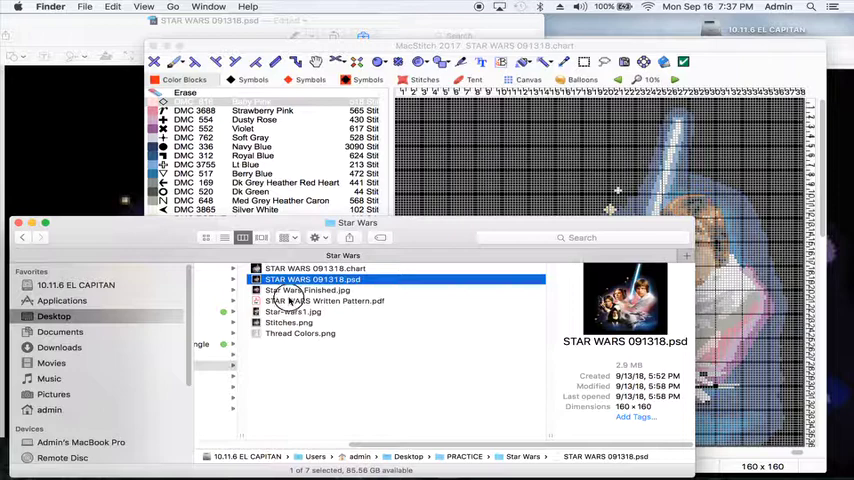
left_click(324, 301)
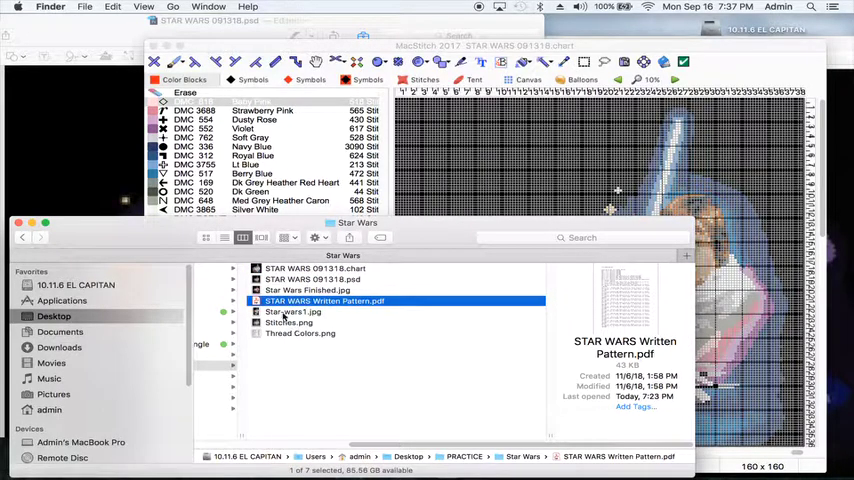
left_click(293, 311)
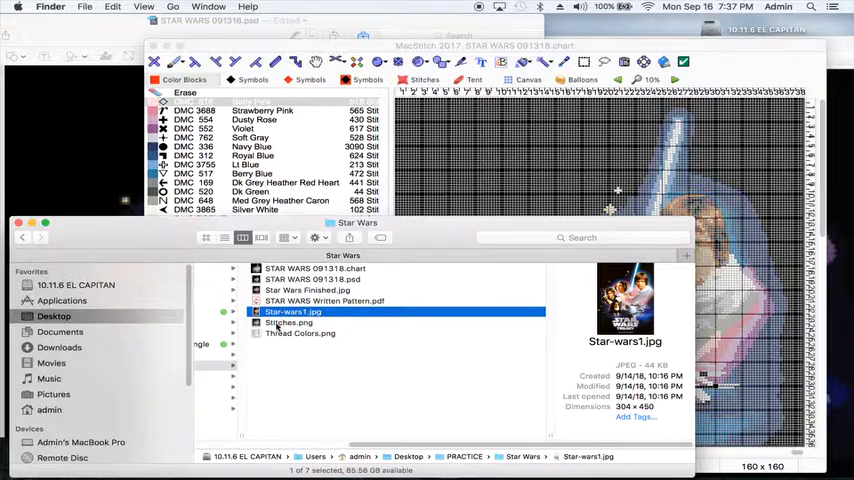
left_click(289, 322)
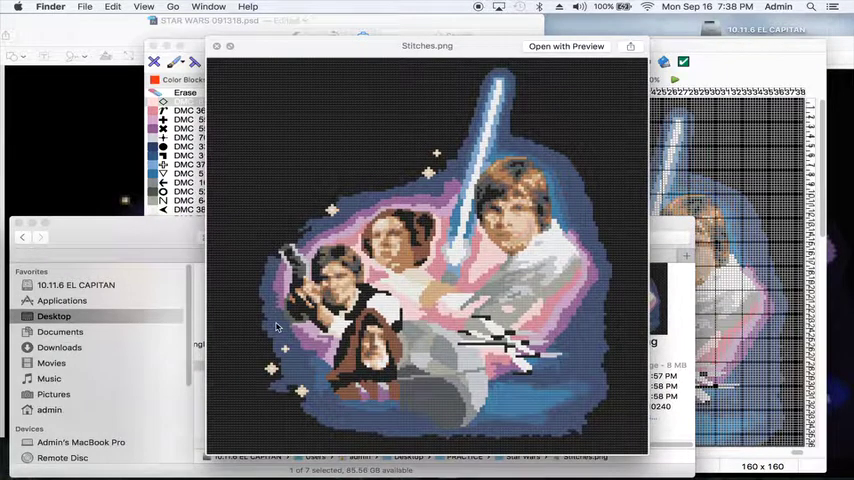
left_click(216, 46)
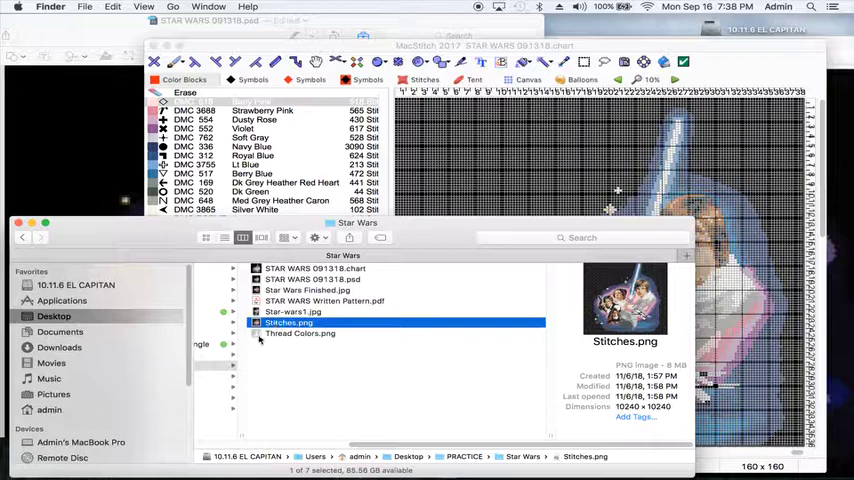